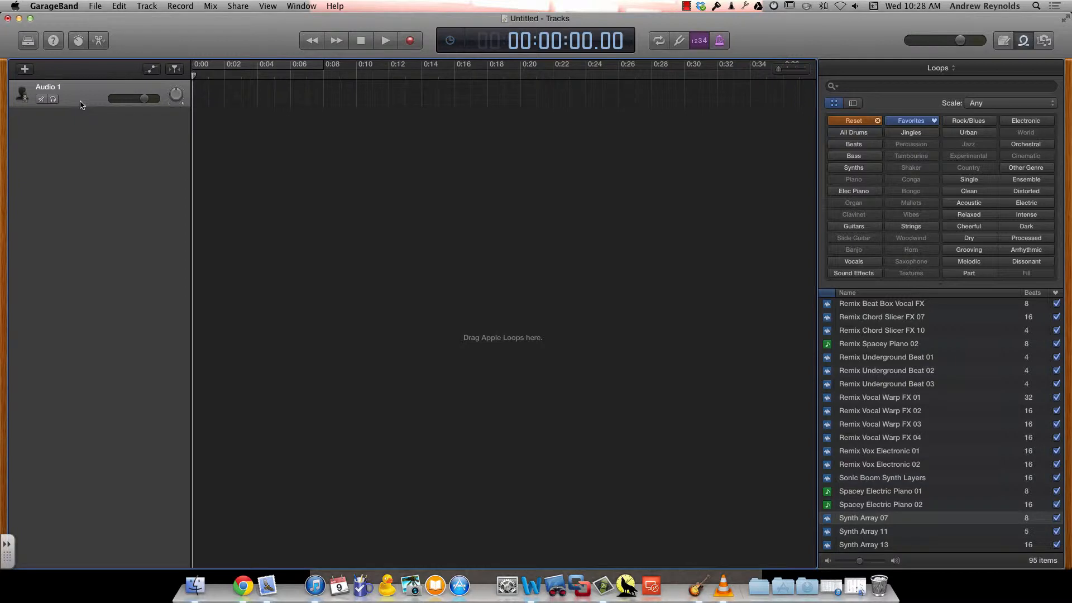
{"action": "mouse_move", "coordinate": [89, 96]}
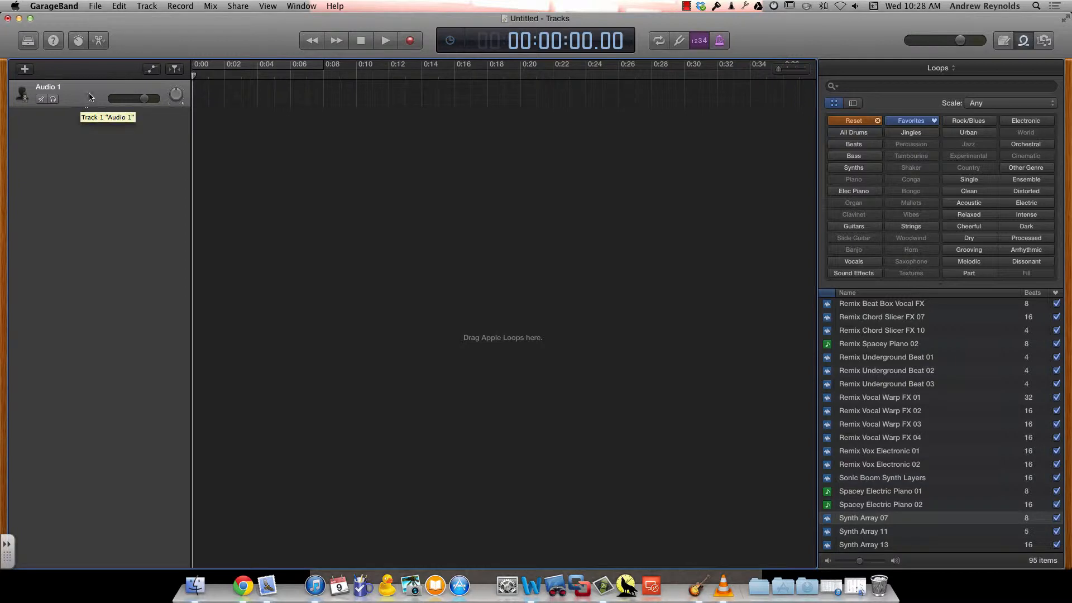
{"action": "mouse_move", "coordinate": [141, 94]}
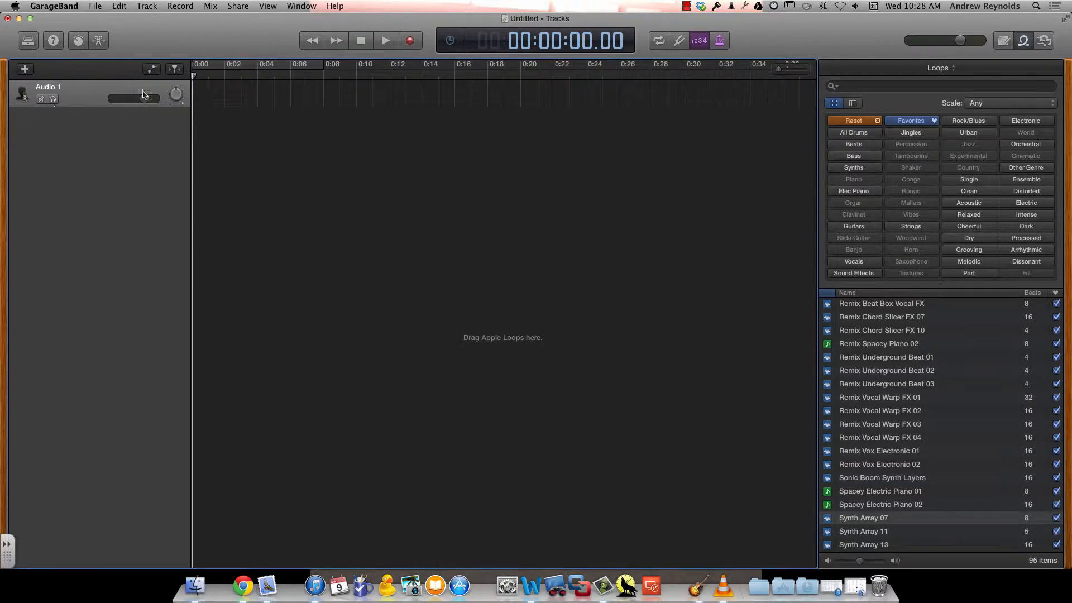
Bring up Audio 1's track options and its Track Header Components submenu
{"action": "right_click", "coordinate": [78, 99]}
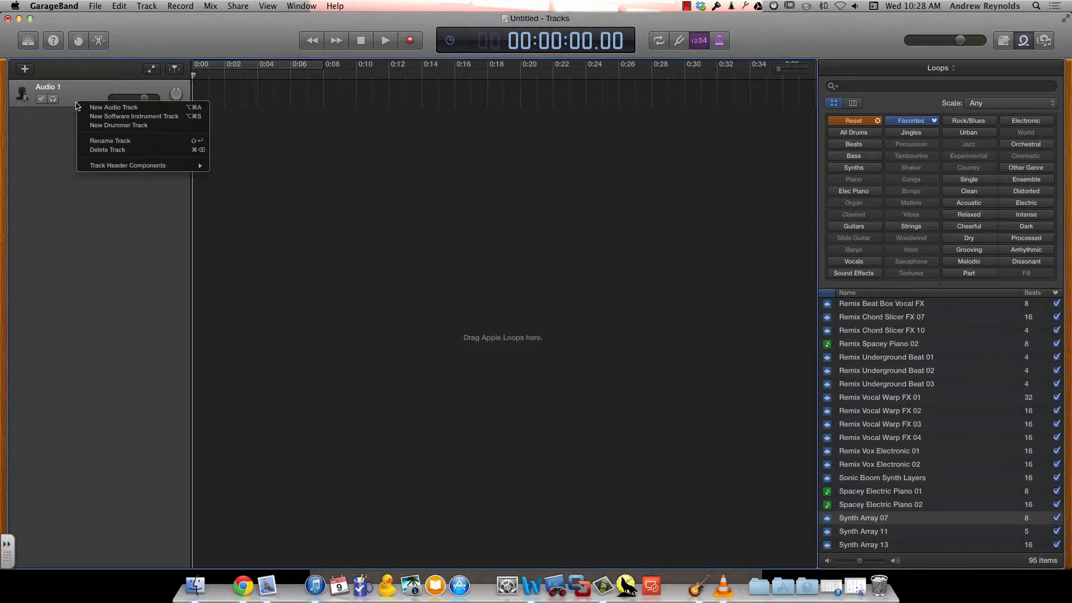
{"action": "mouse_move", "coordinate": [114, 107]}
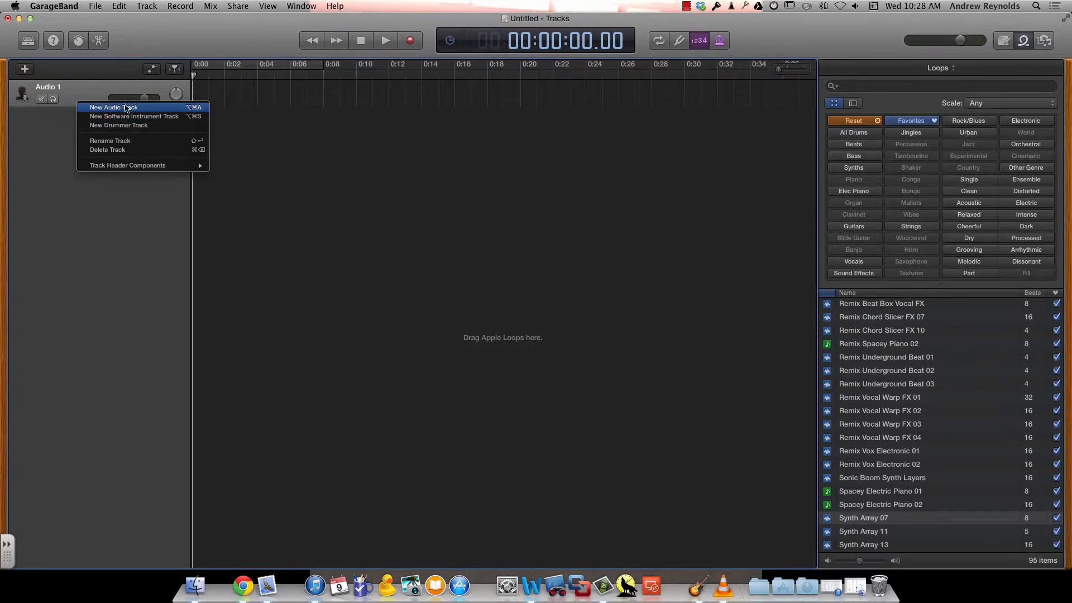
{"action": "mouse_move", "coordinate": [153, 152]}
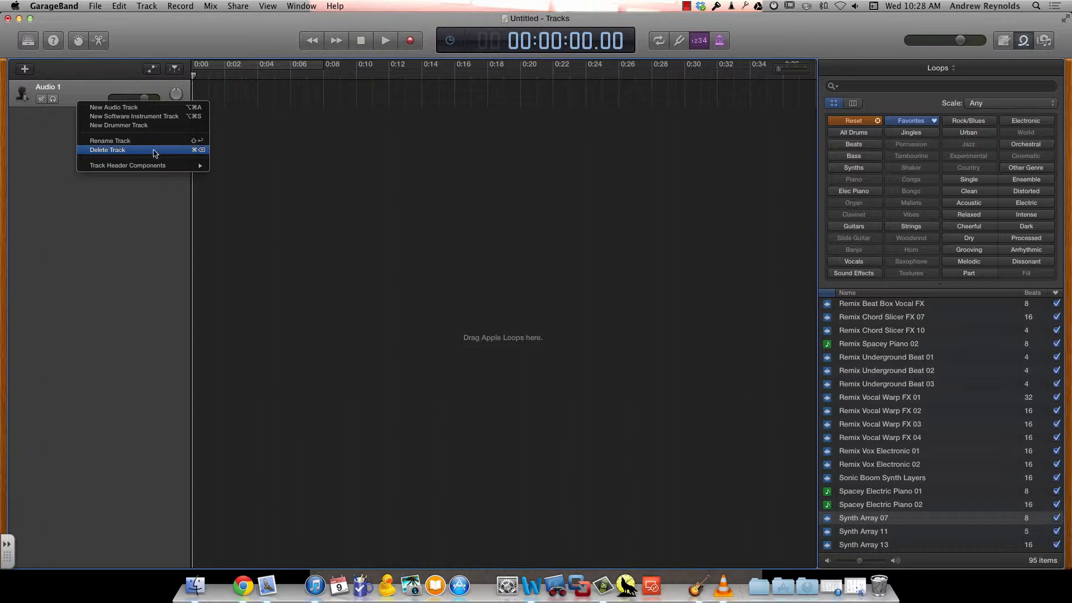
{"action": "mouse_move", "coordinate": [127, 166]}
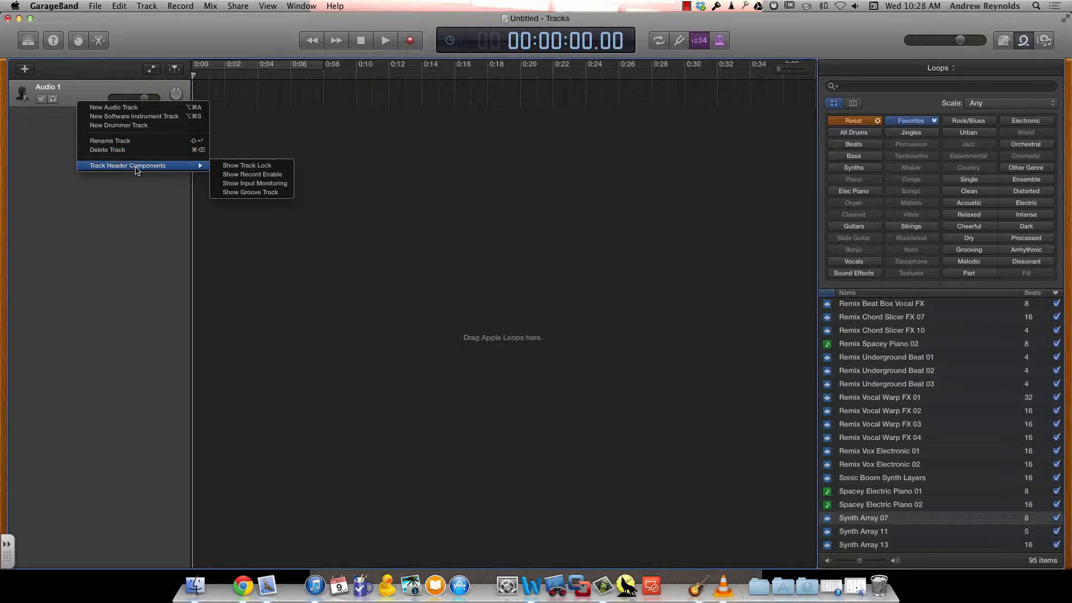
{"action": "mouse_move", "coordinate": [245, 165]}
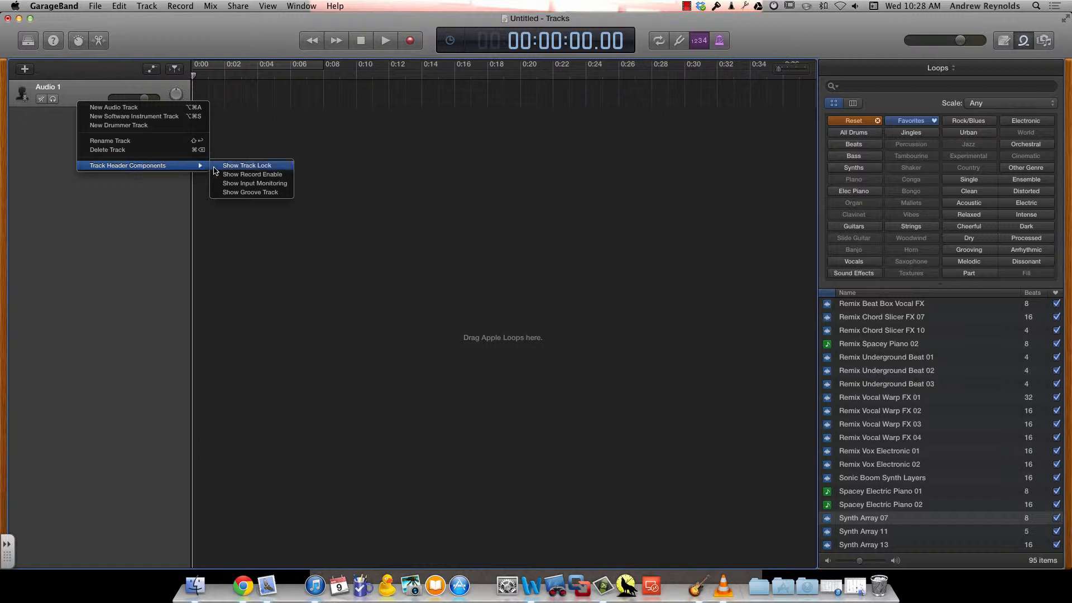
Show track lock, record enable and input monitoring on the Audio 1 header
{"action": "left_click", "coordinate": [251, 174]}
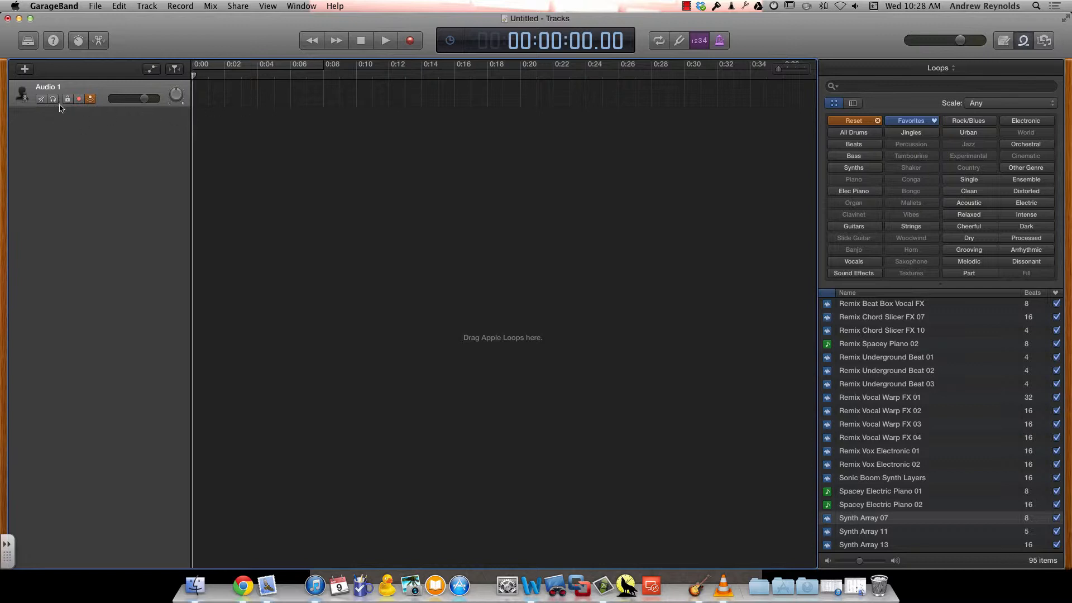
{"action": "mouse_move", "coordinate": [53, 101]}
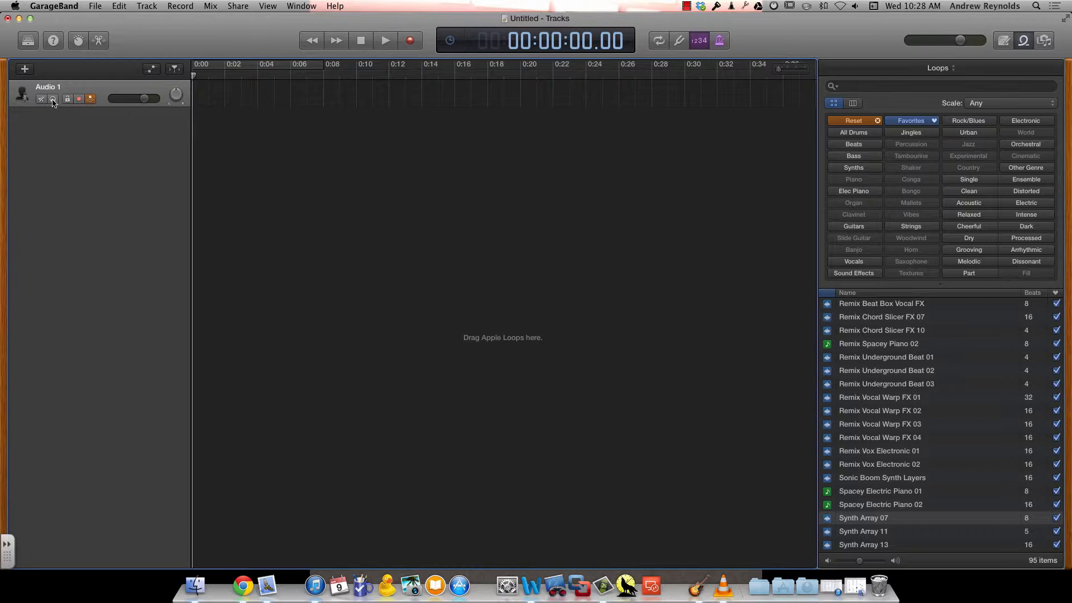
{"action": "mouse_move", "coordinate": [54, 98]}
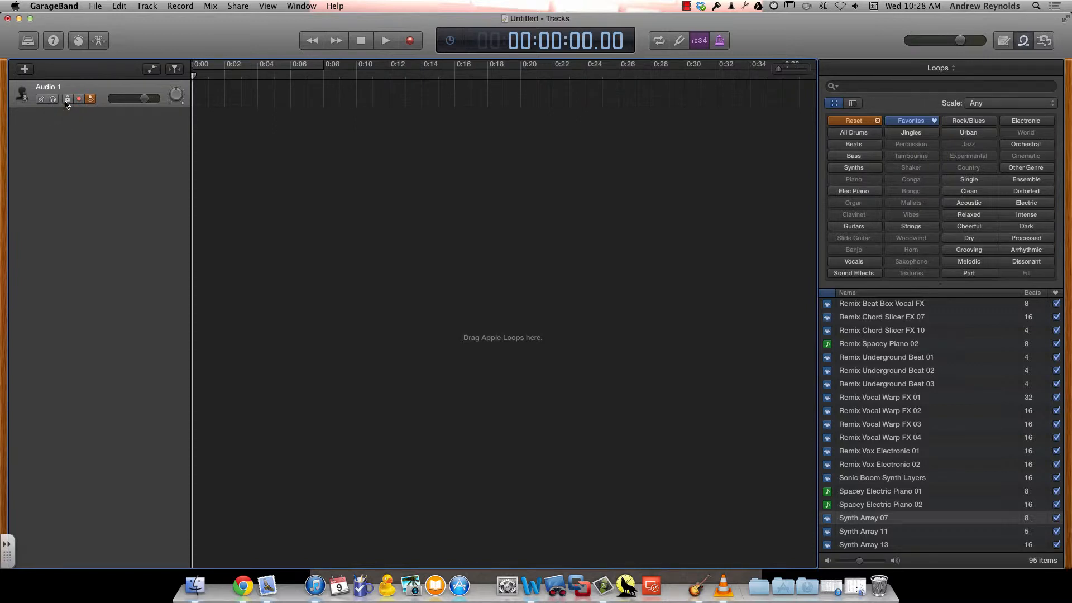
{"action": "left_click", "coordinate": [79, 100]}
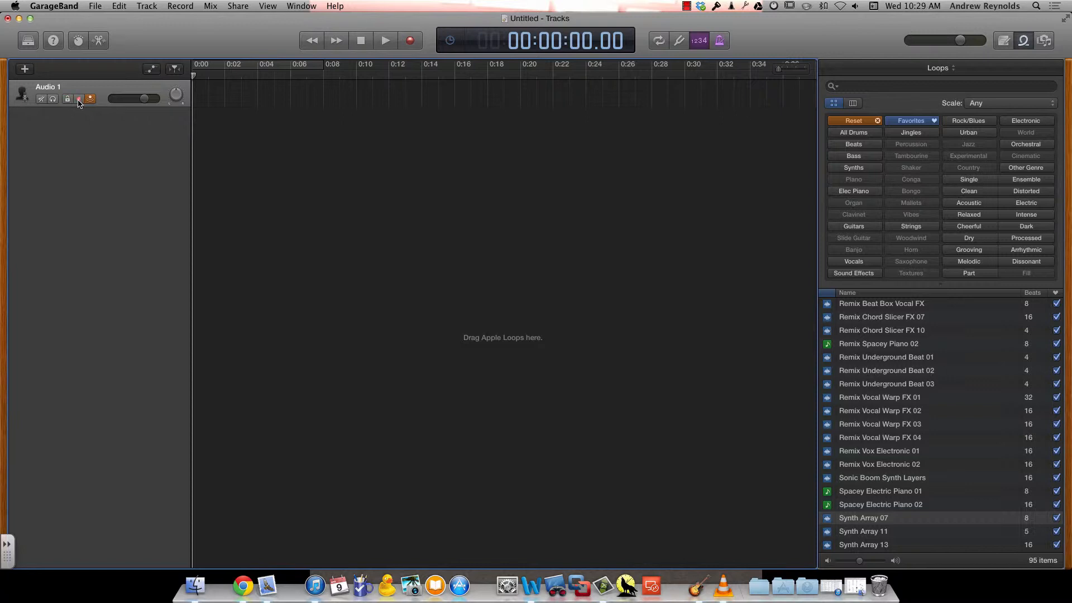
{"action": "mouse_move", "coordinate": [79, 99]}
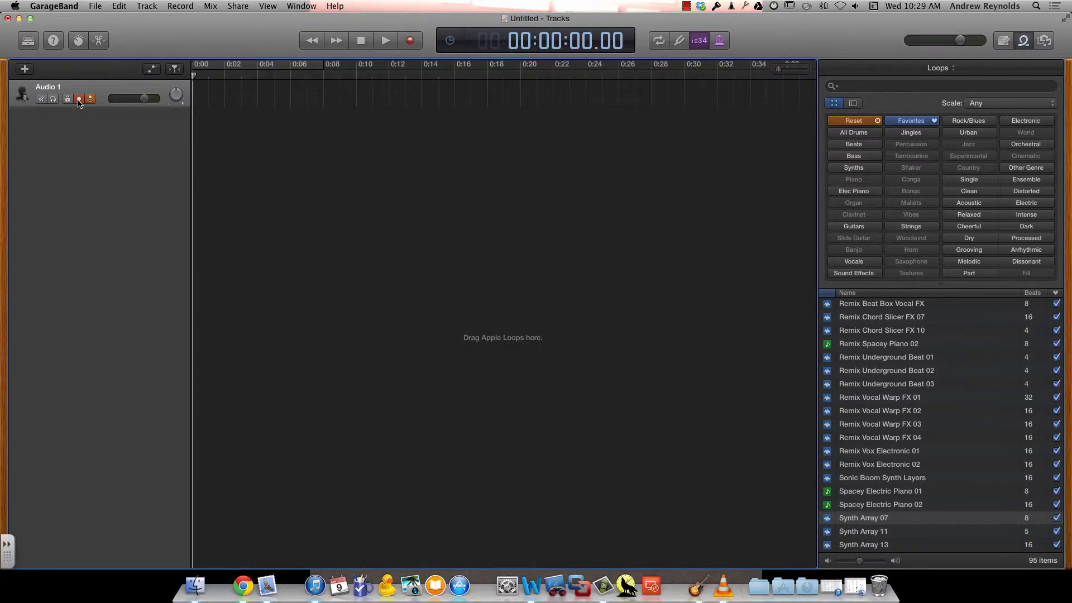
{"action": "mouse_move", "coordinate": [90, 98]}
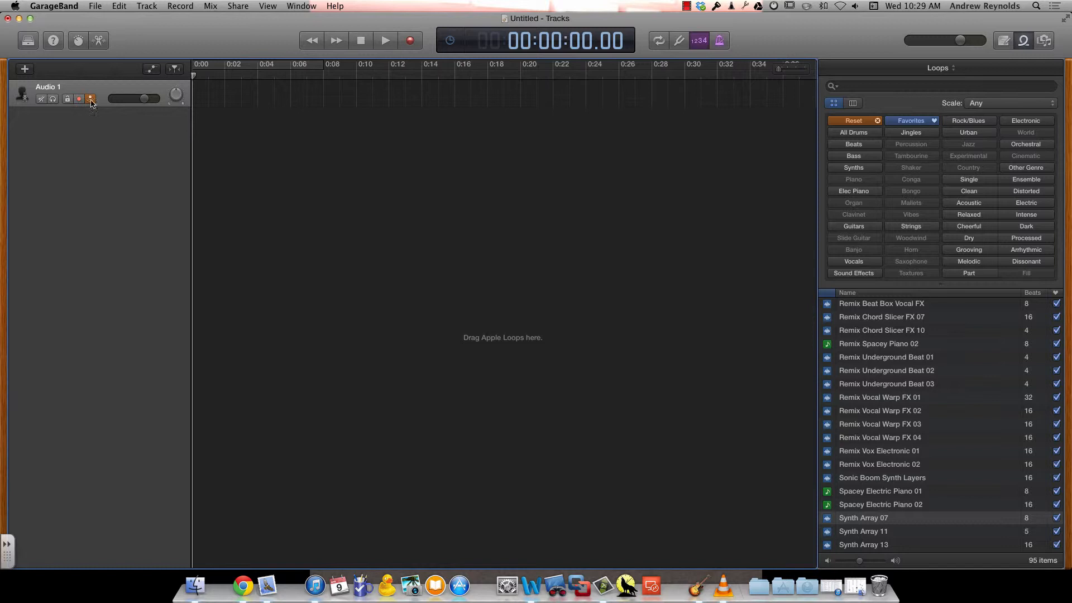
{"action": "mouse_move", "coordinate": [91, 98]}
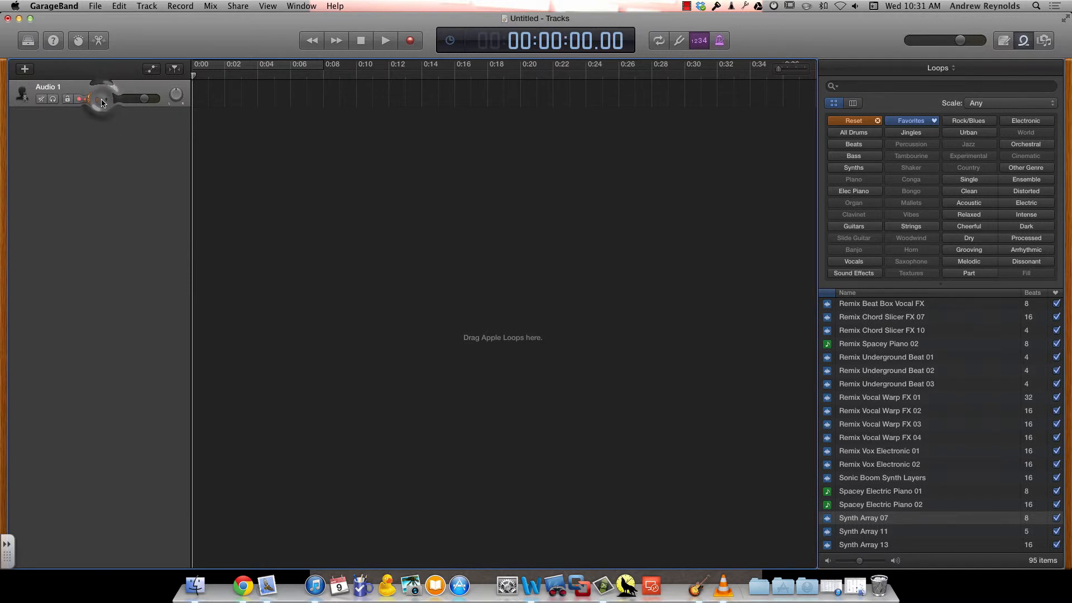
{"action": "right_click", "coordinate": [99, 103]}
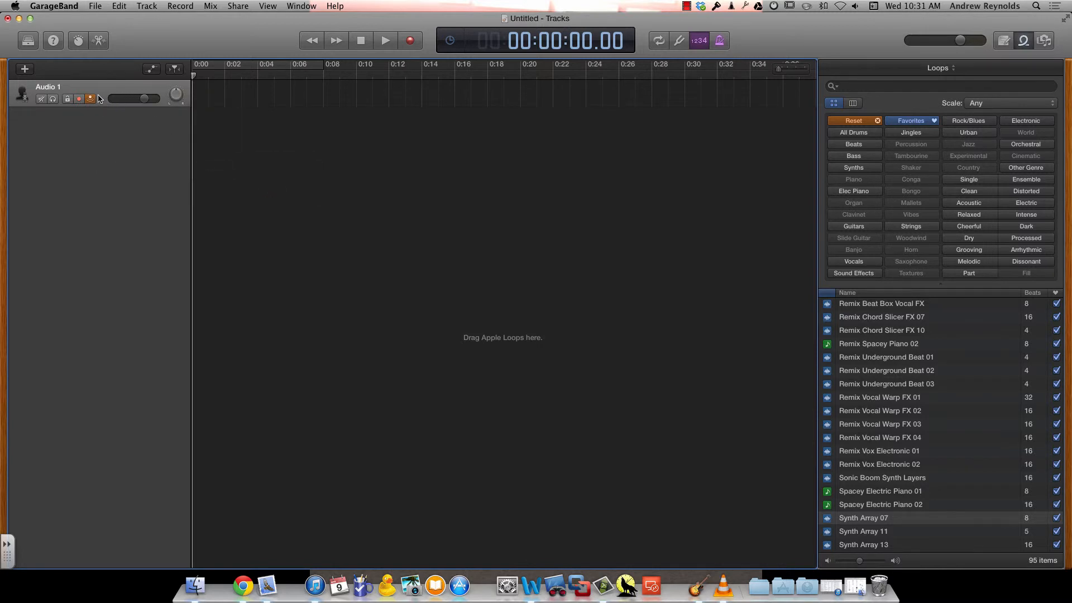
{"action": "mouse_move", "coordinate": [98, 99]}
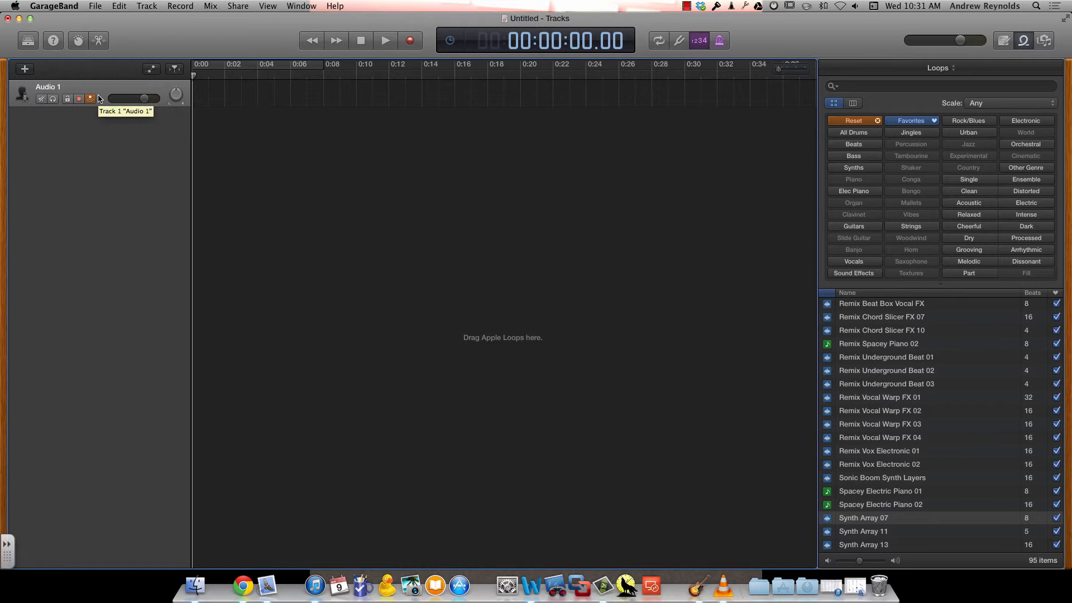
{"action": "mouse_move", "coordinate": [114, 98]}
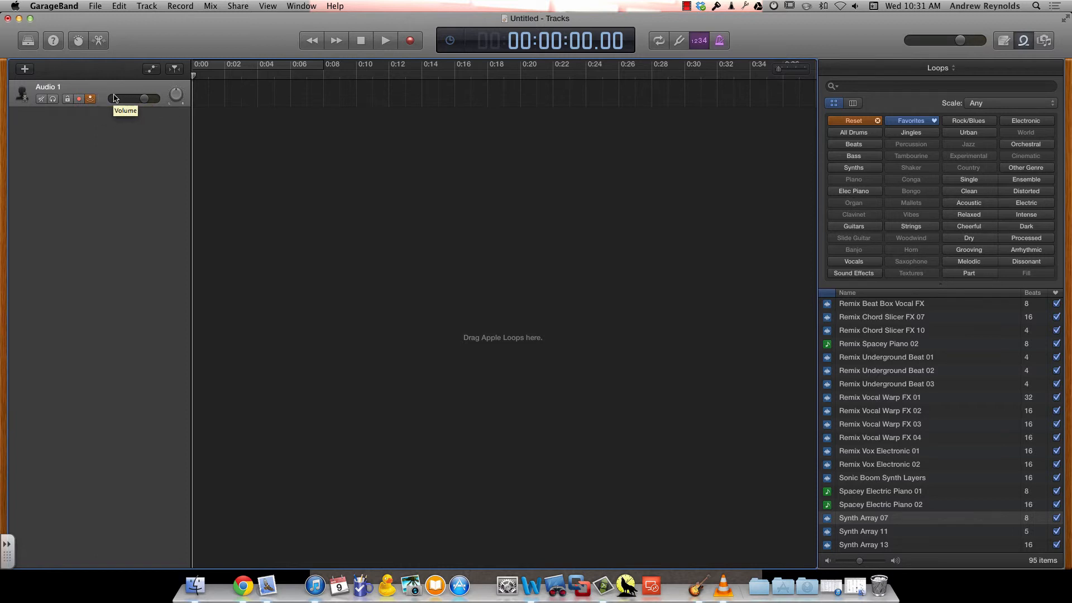
{"action": "mouse_move", "coordinate": [109, 87]}
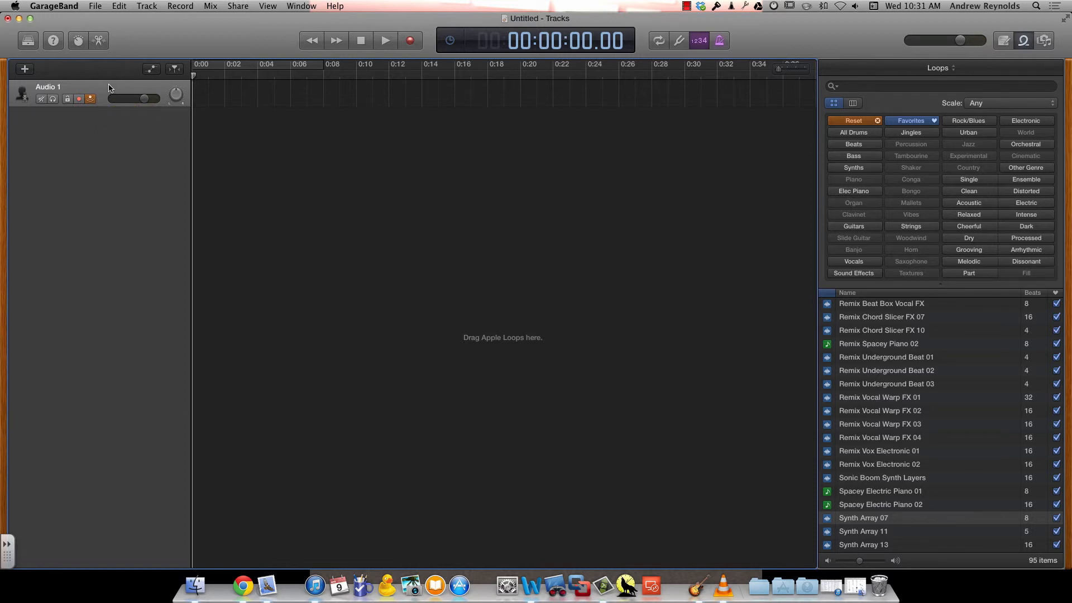